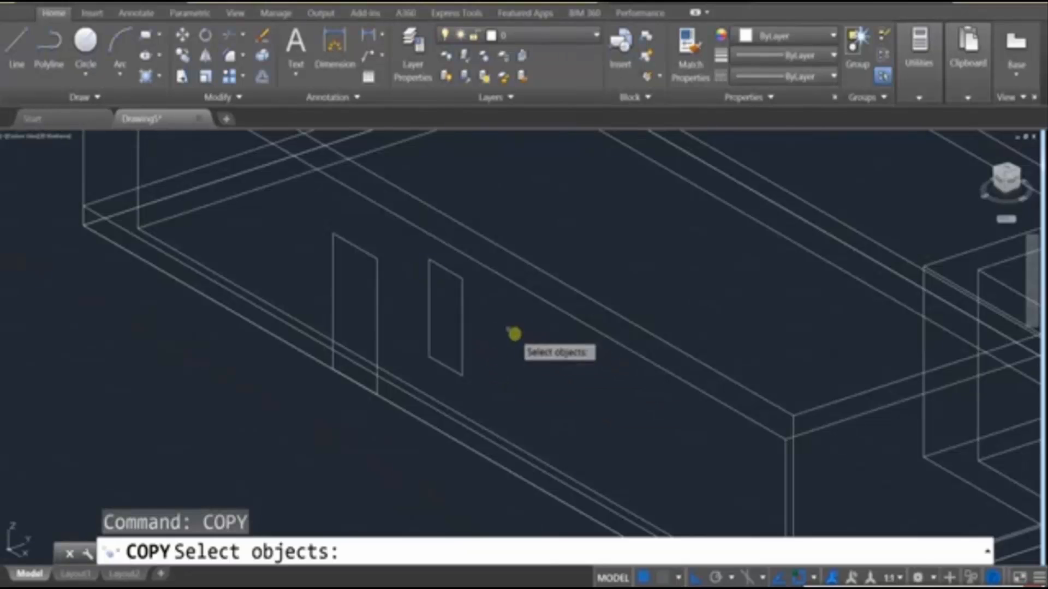
# Copy the window rectangle along the wall to form the row of window outlines
pyautogui.click(442, 319)
pyautogui.write('EXT')
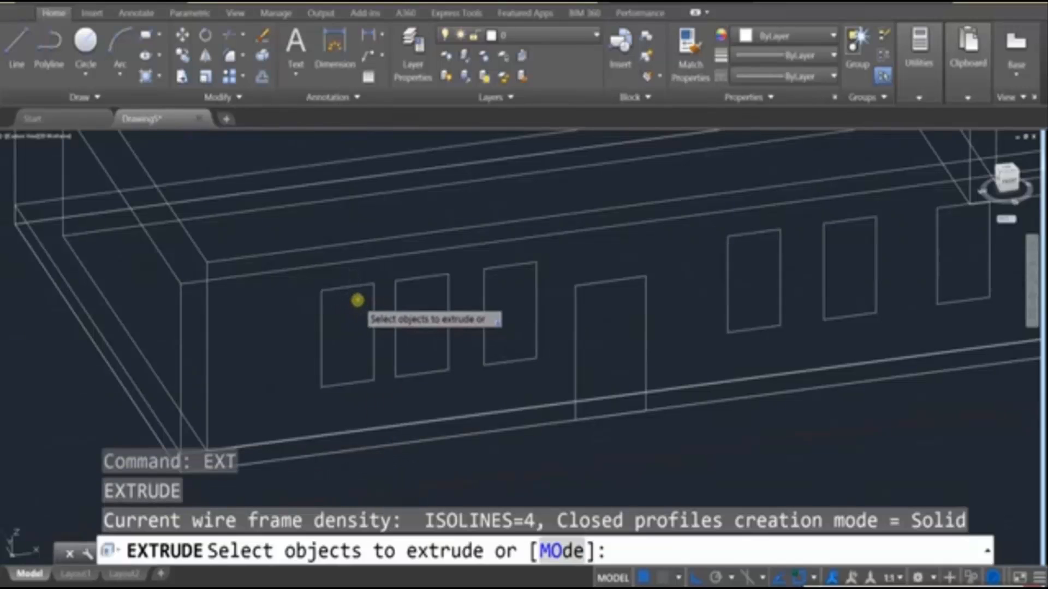
# Extrude the window and door rectangles into solid boxes through the wall thickness
pyautogui.click(346, 334)
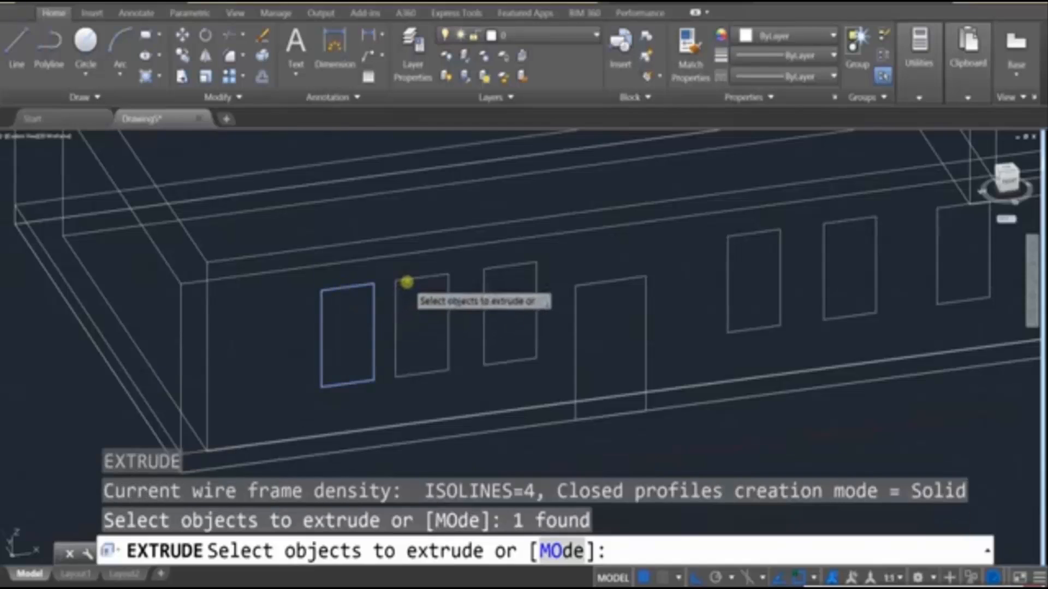
pyautogui.click(510, 315)
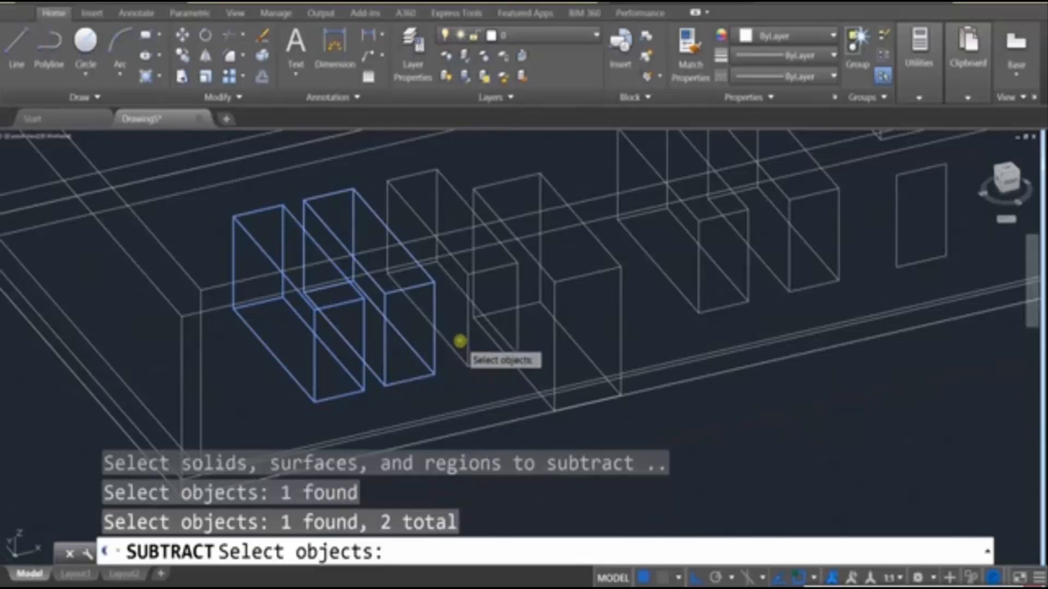
# Subtract the window and door boxes from the wall to cut the openings
pyautogui.click(457, 342)
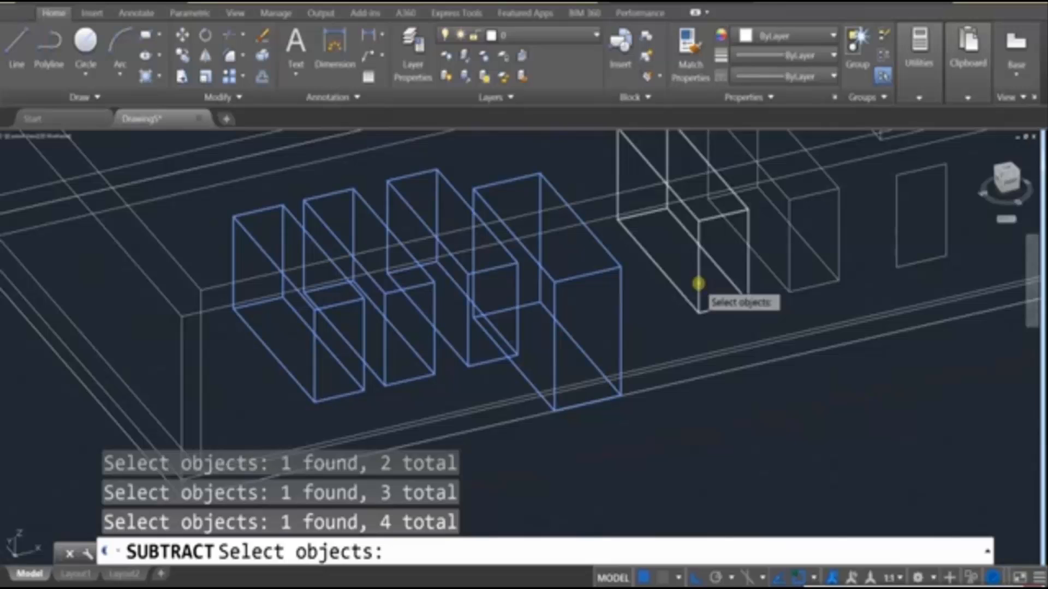
pyautogui.click(698, 284)
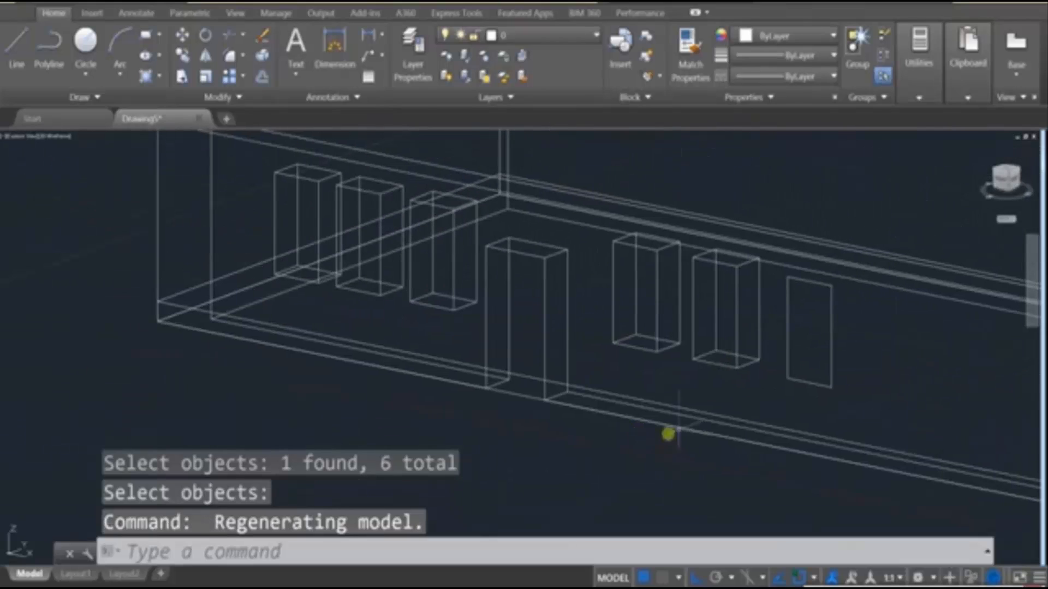
pyautogui.moveTo(668, 434); pyautogui.dragTo(601, 449)
pyautogui.write('.2')
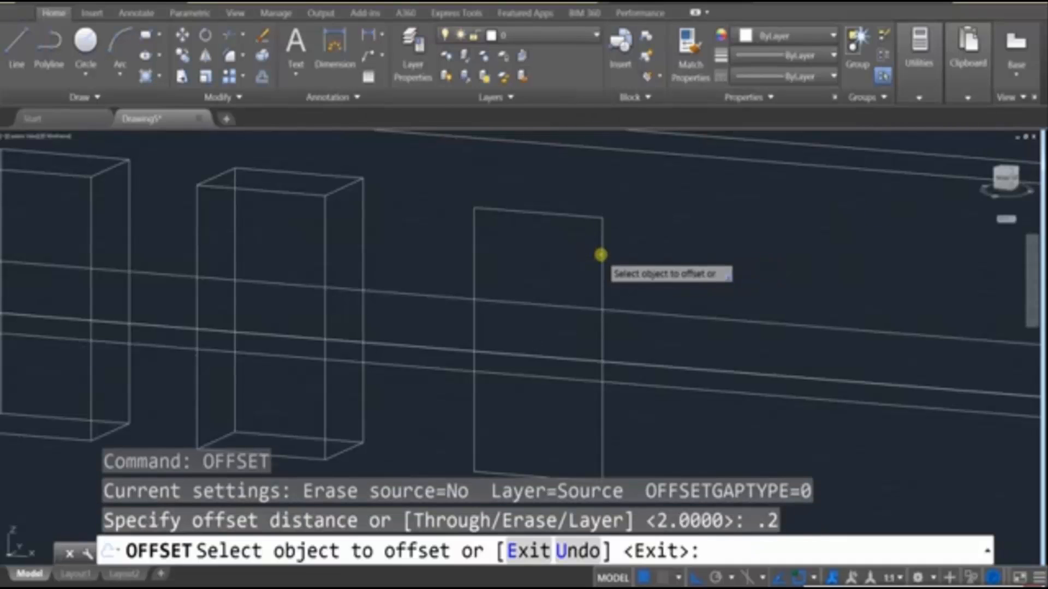
pyautogui.moveTo(564, 215)
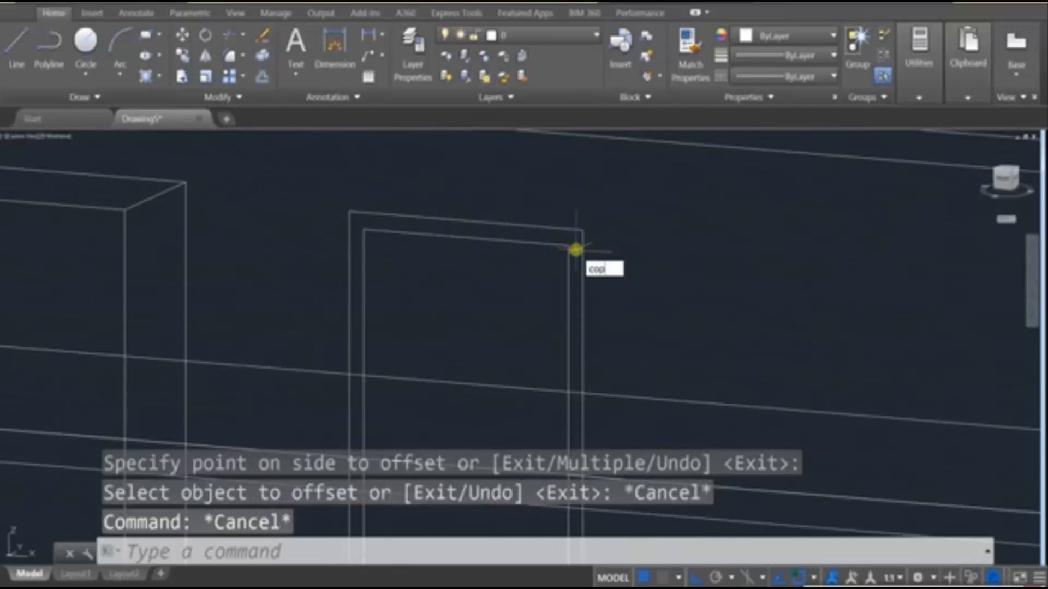
# Copy the outer and inner frame rectangles from a corner base point onto the other windows
pyautogui.write('copy')
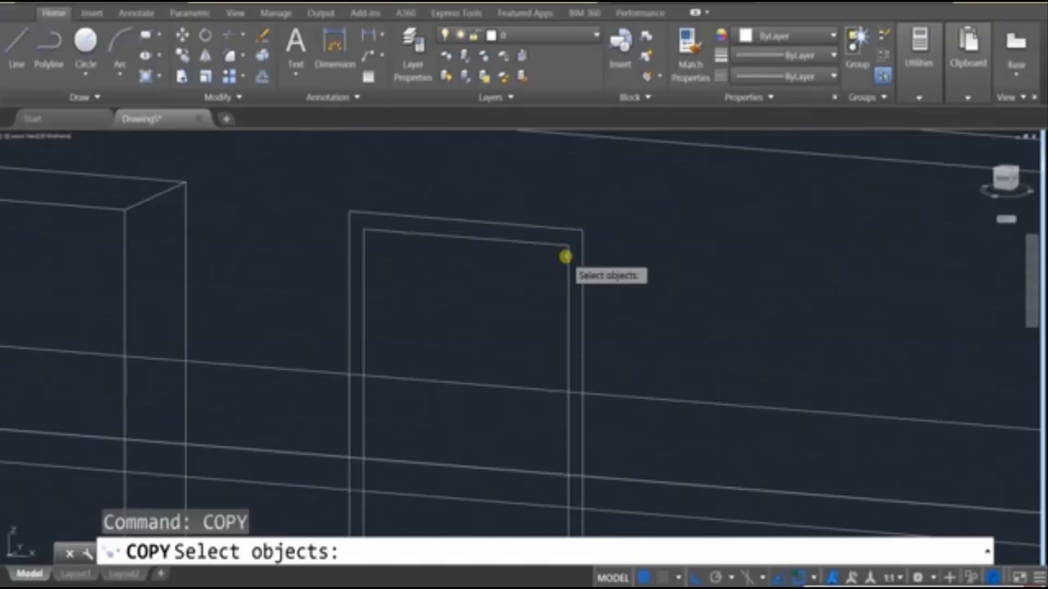
pyautogui.click(567, 256)
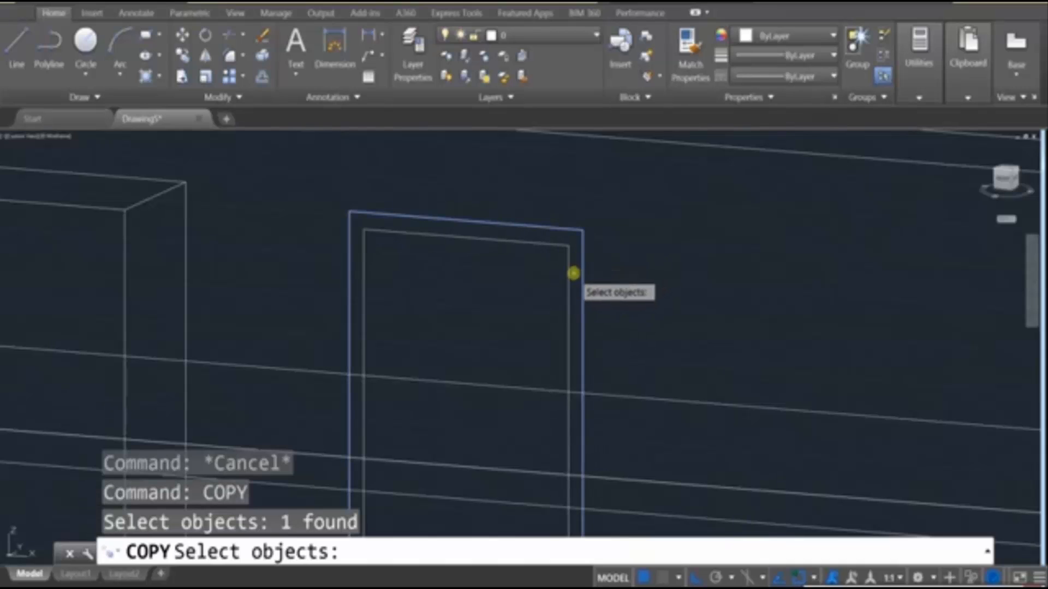
pyautogui.click(569, 281)
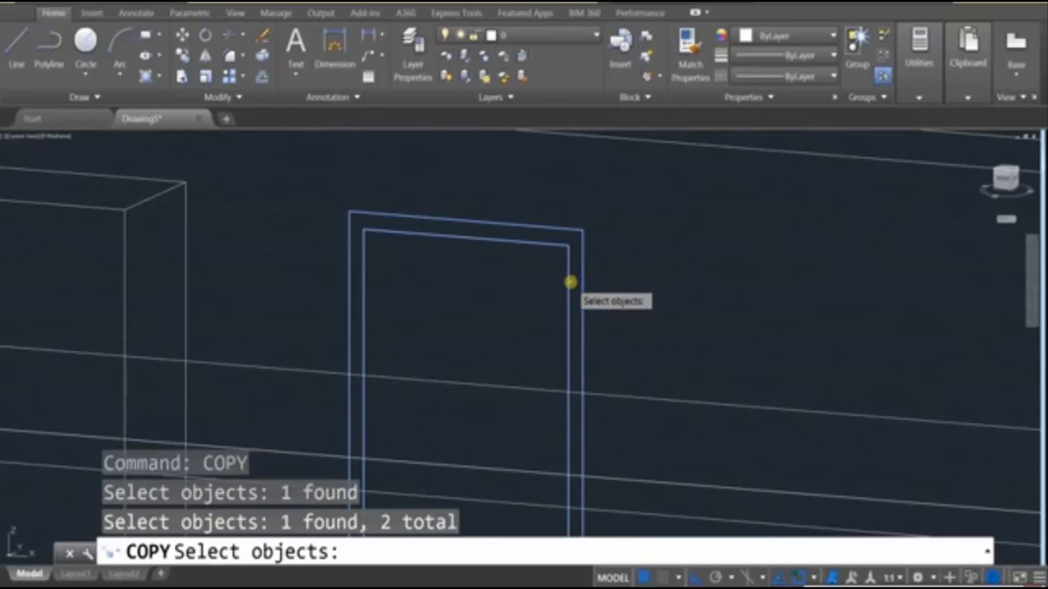
pyautogui.press('enter')
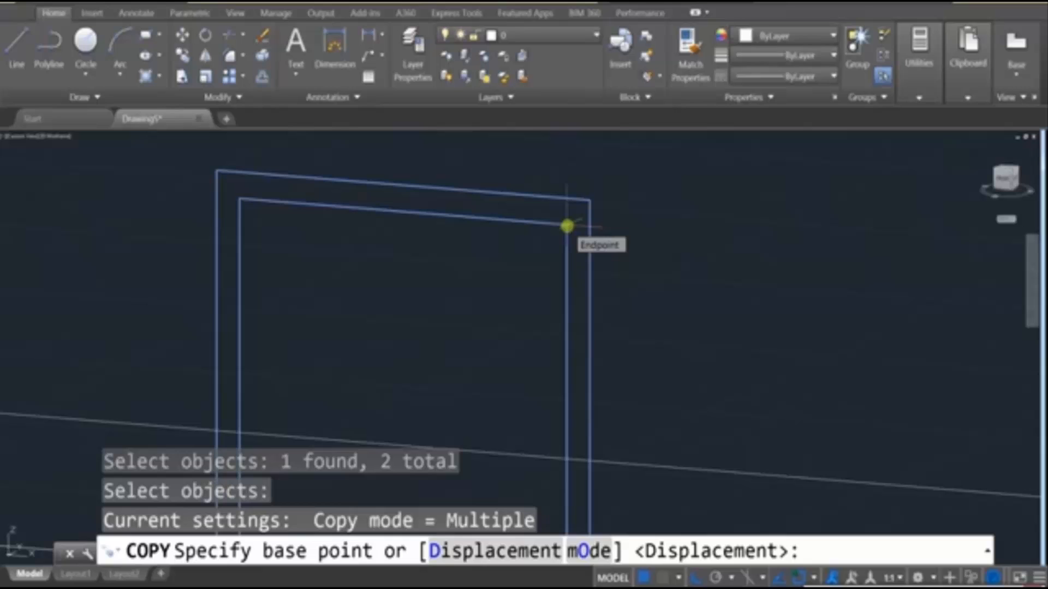
pyautogui.click(566, 225)
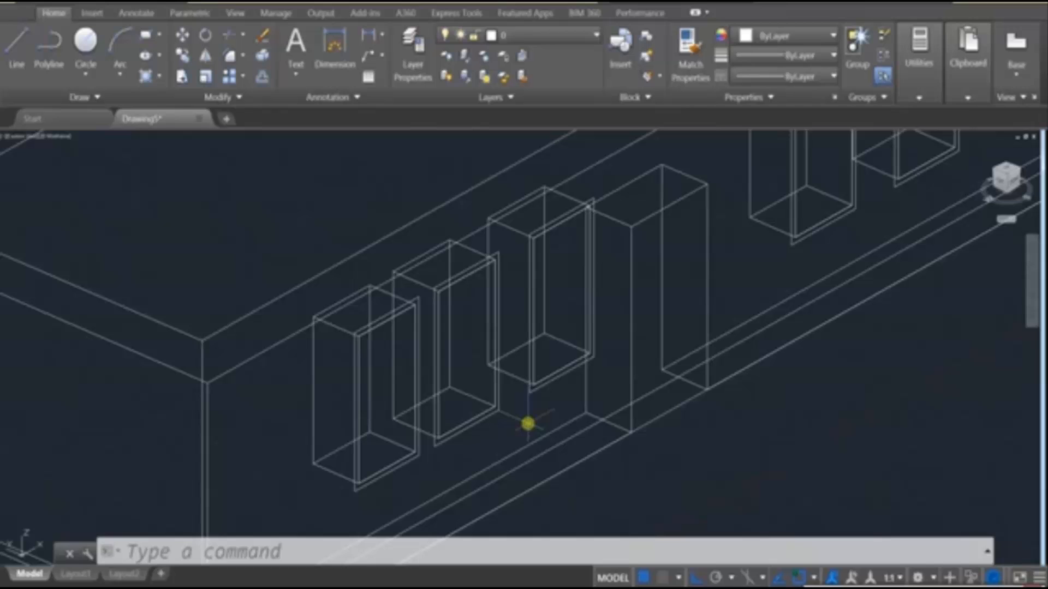
# Press-pull the band between each window's frame rectangles out by 0.1 into a trim
pyautogui.click(140, 74)
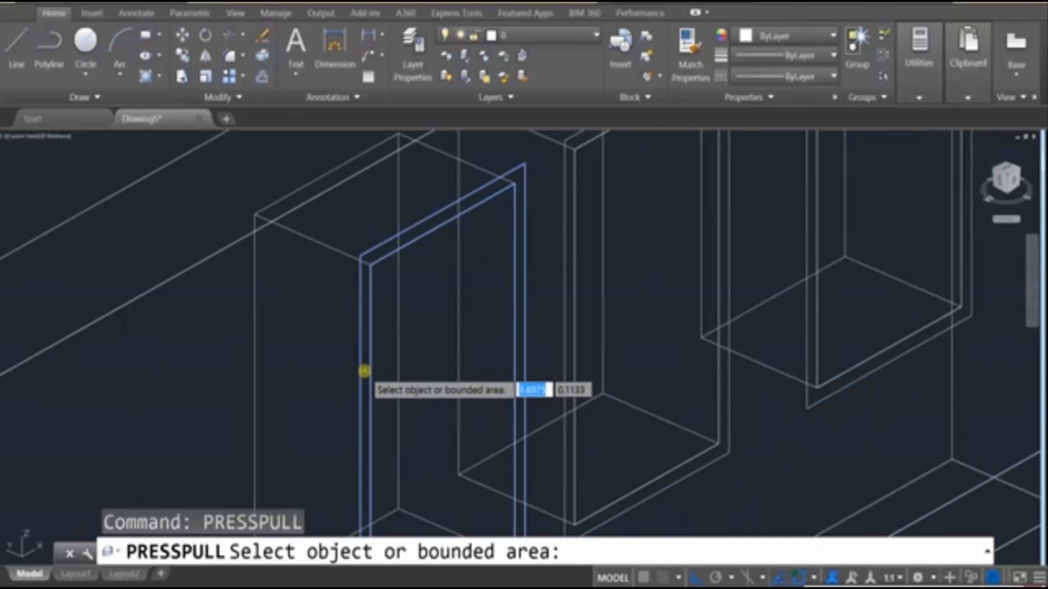
pyautogui.click(365, 371)
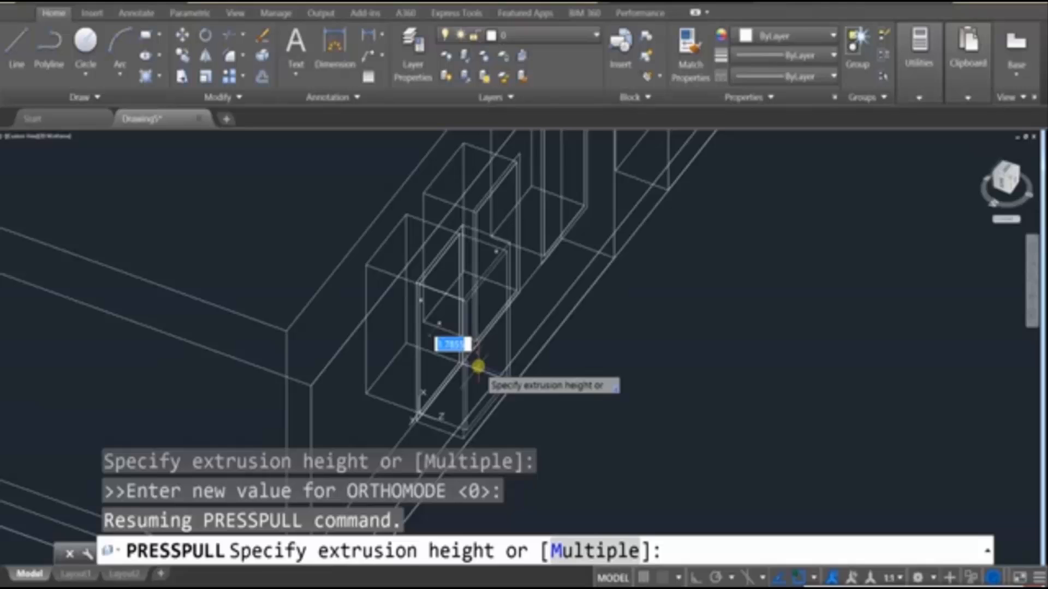
pyautogui.write('.1')
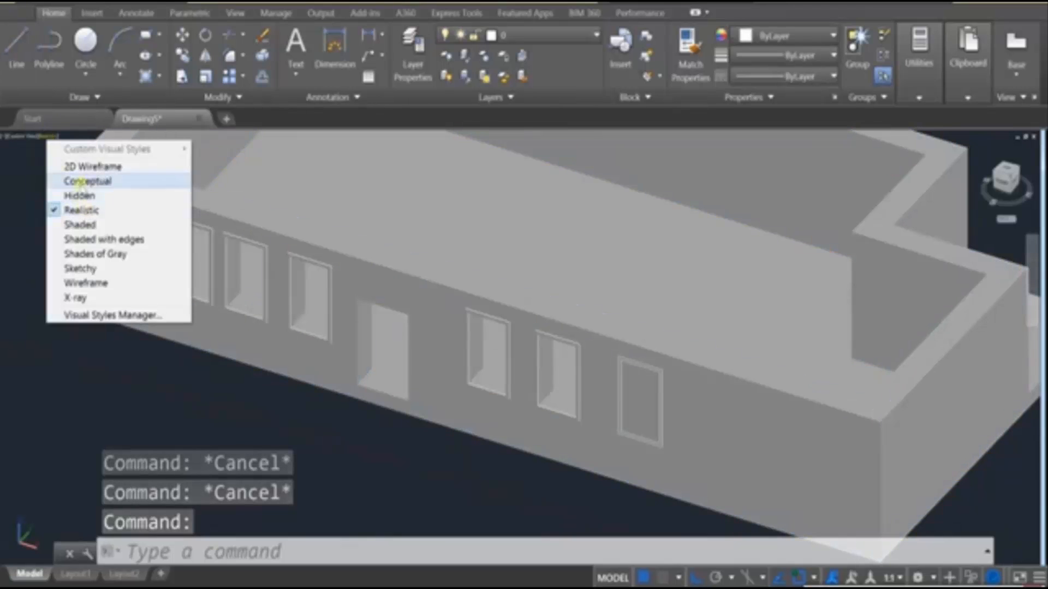
pyautogui.click(92, 166)
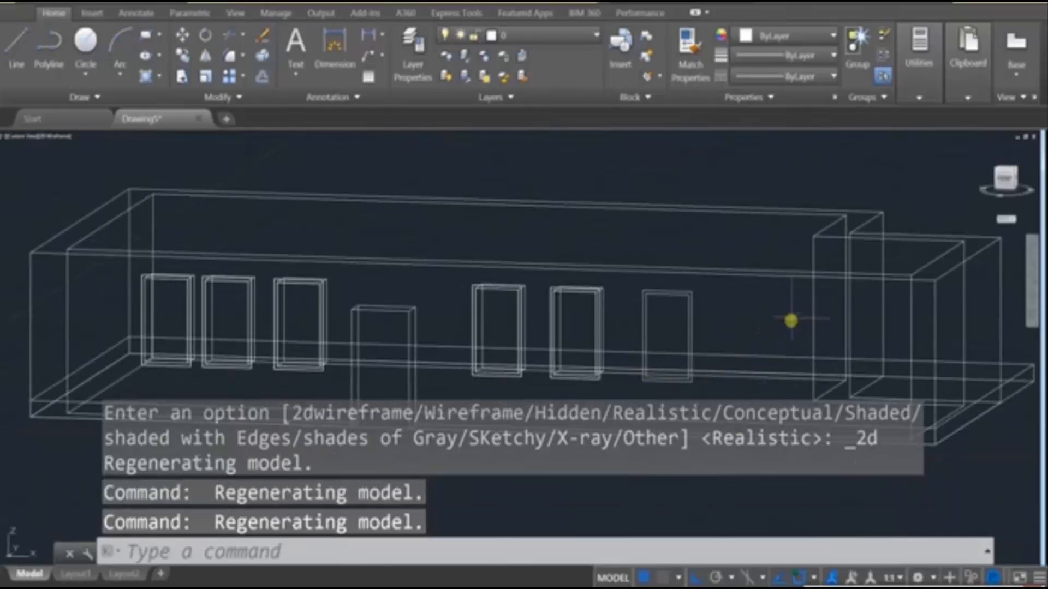
pyautogui.moveTo(790, 311)
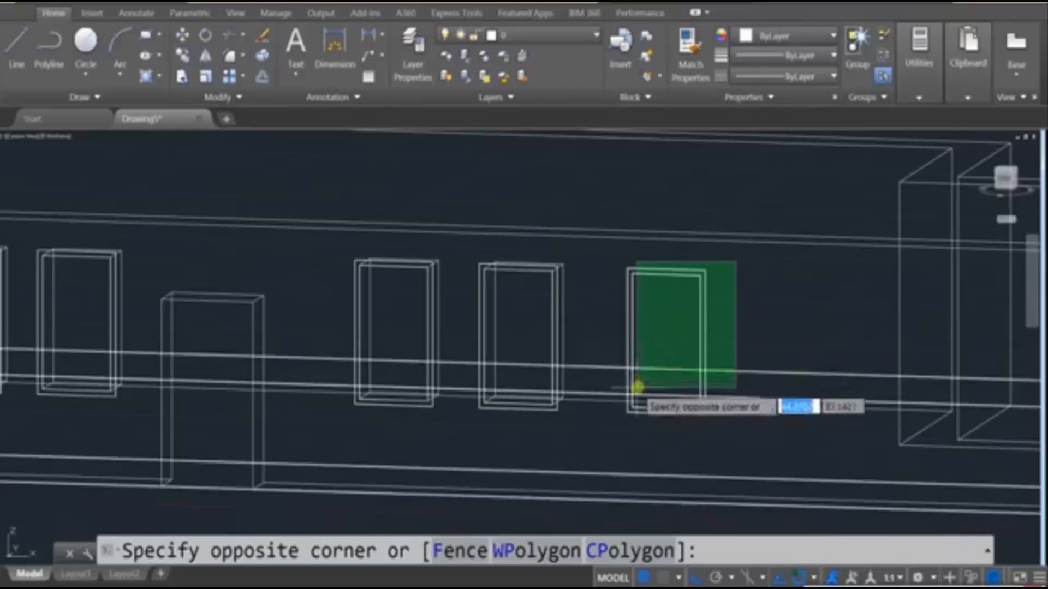
# Erase the unused flat window rectangle at the right of the window row
pyautogui.press('Escape')
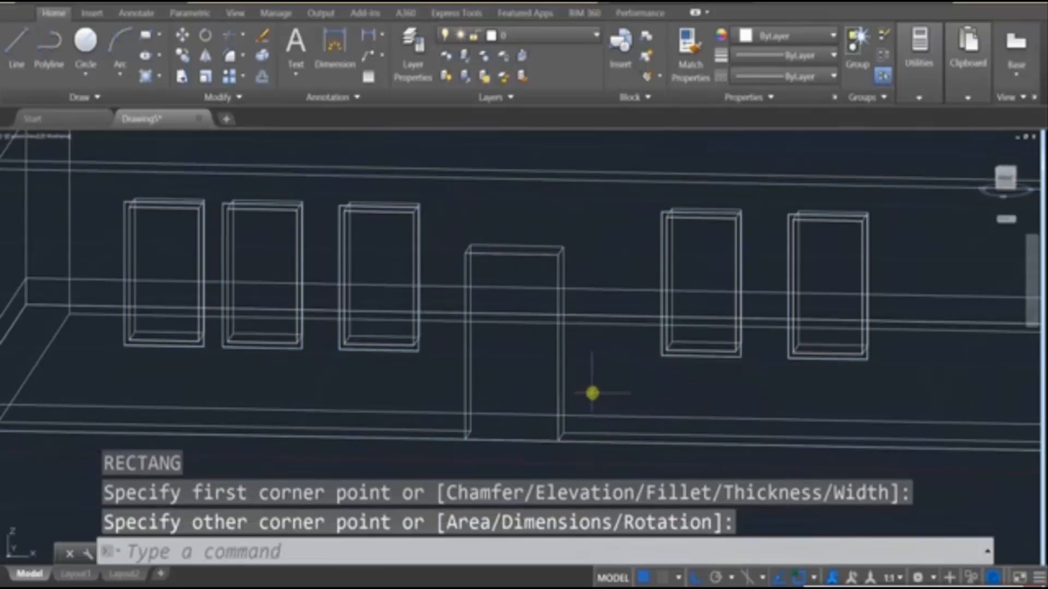
# Draw a thin vertical handle-plate rectangle on the face of the central door
pyautogui.write('EX')
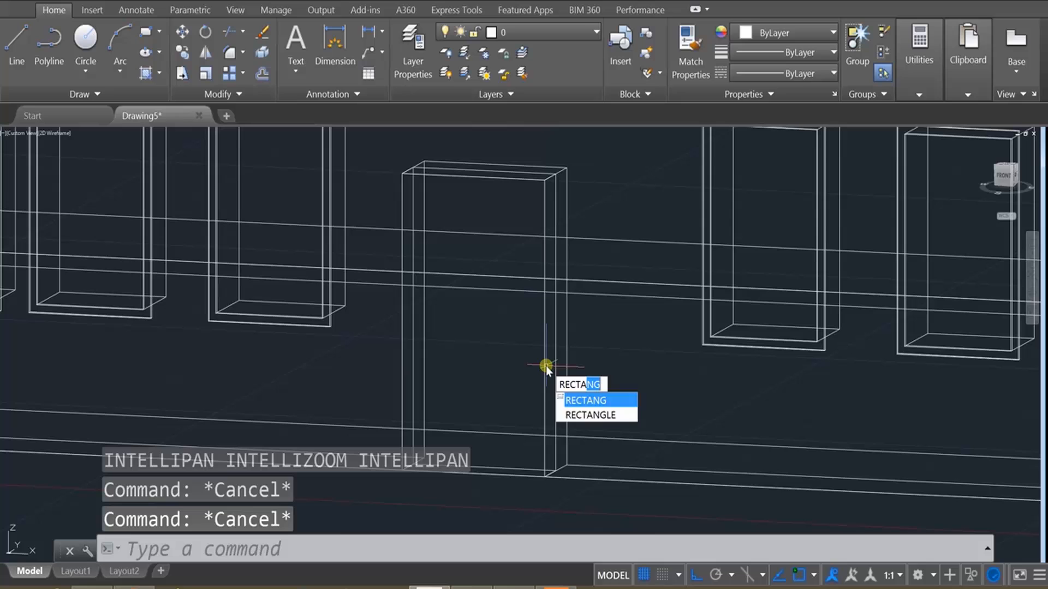
pyautogui.press('Enter')
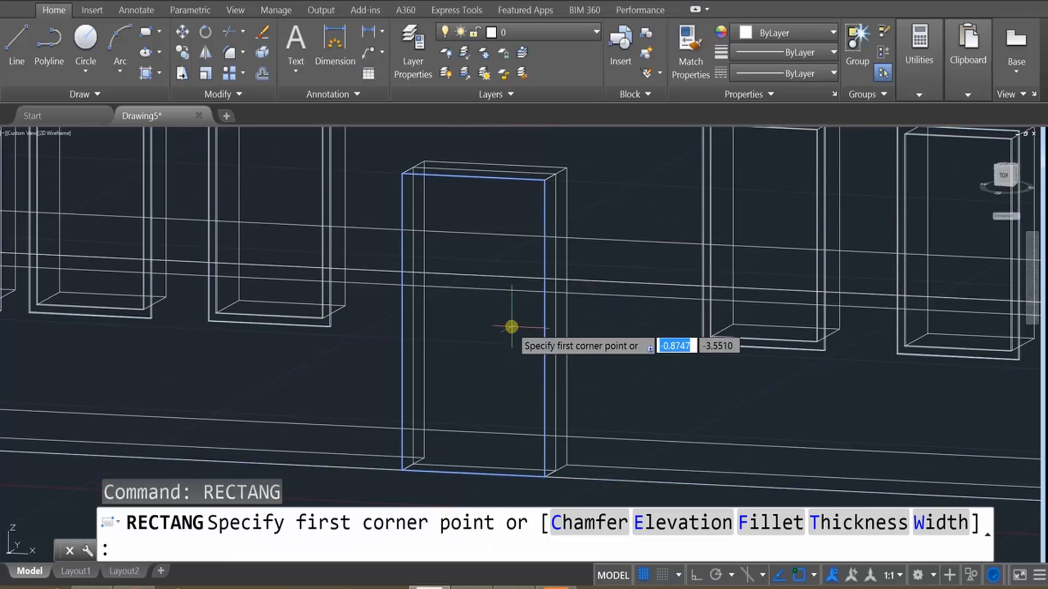
pyautogui.click(511, 326)
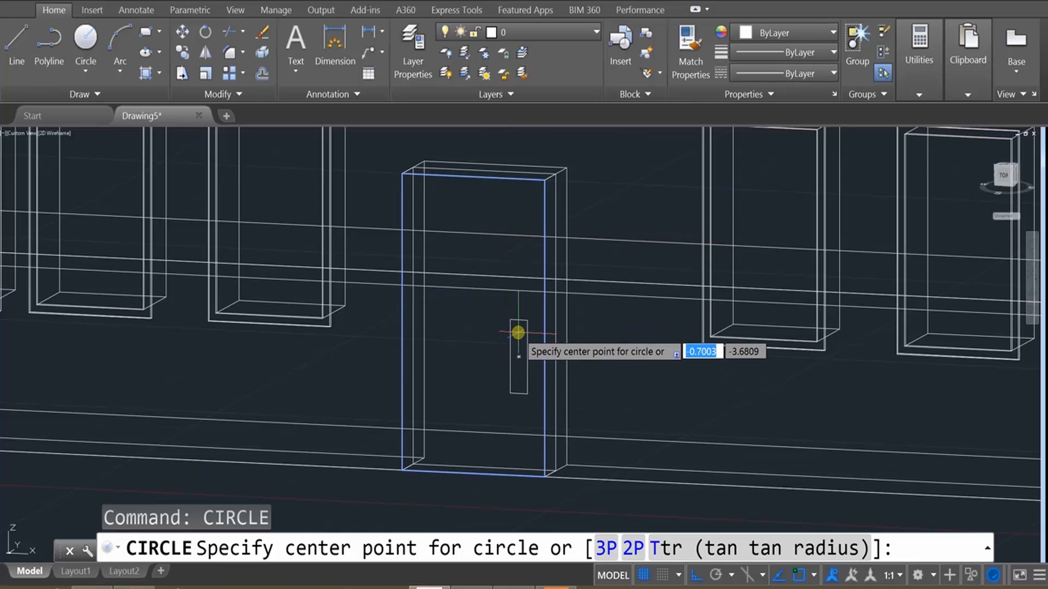
# Place a small circle near the top of the handle plate and grip-stretch it to size
pyautogui.click(517, 332)
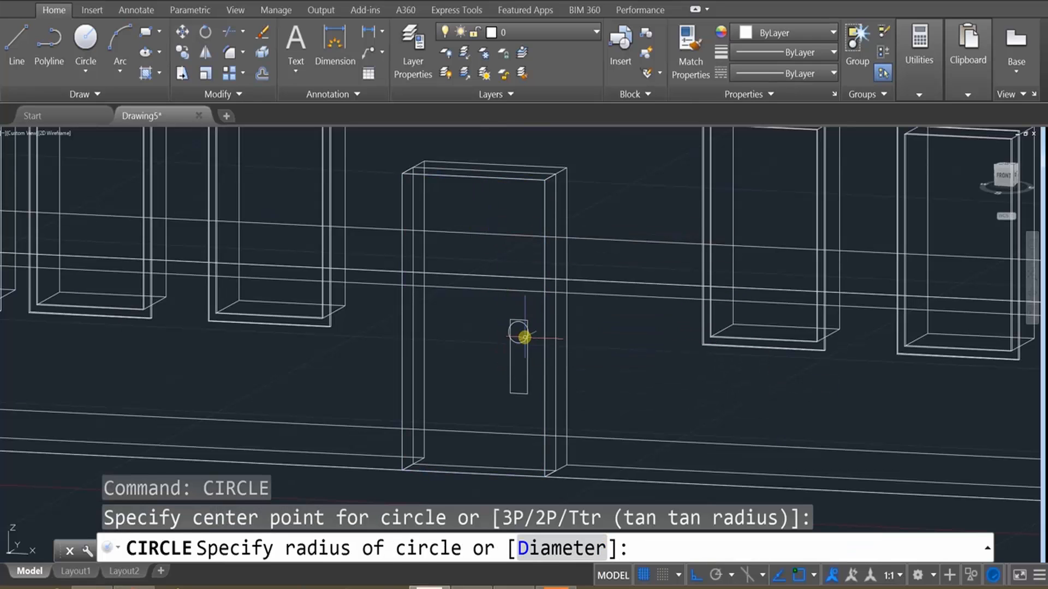
pyautogui.press('Escape')
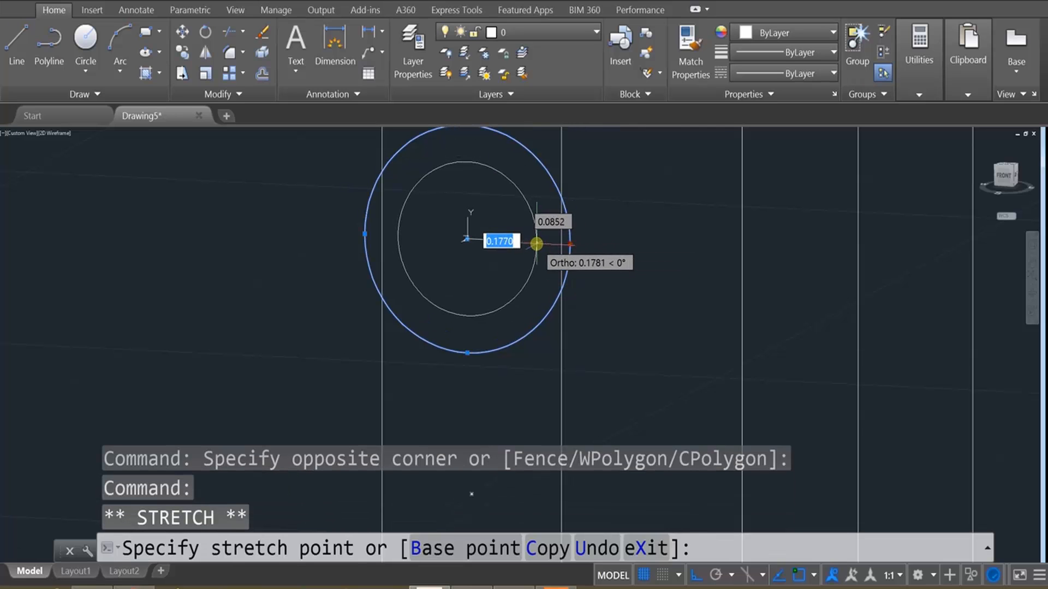
pyautogui.press('Escape')
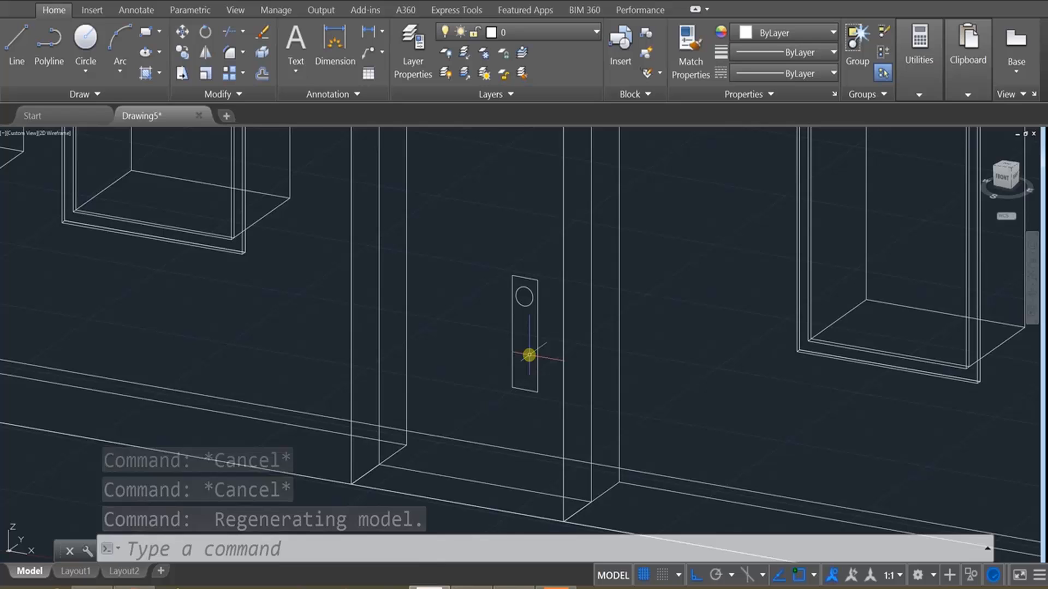
pyautogui.write('copy')
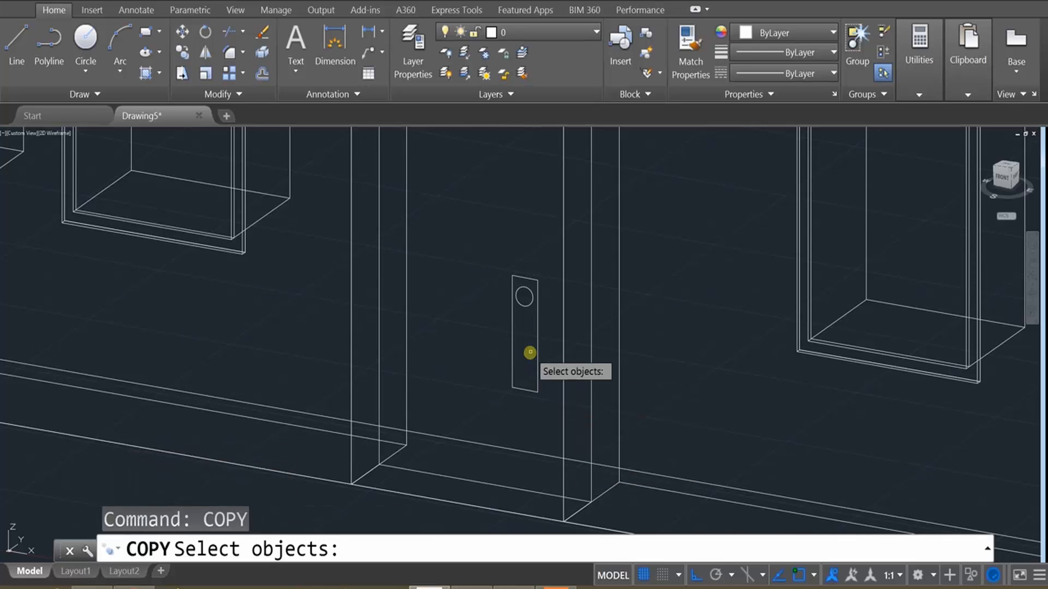
# Copy the circle lower on the plate, giving two identical handle circles
pyautogui.click(529, 302)
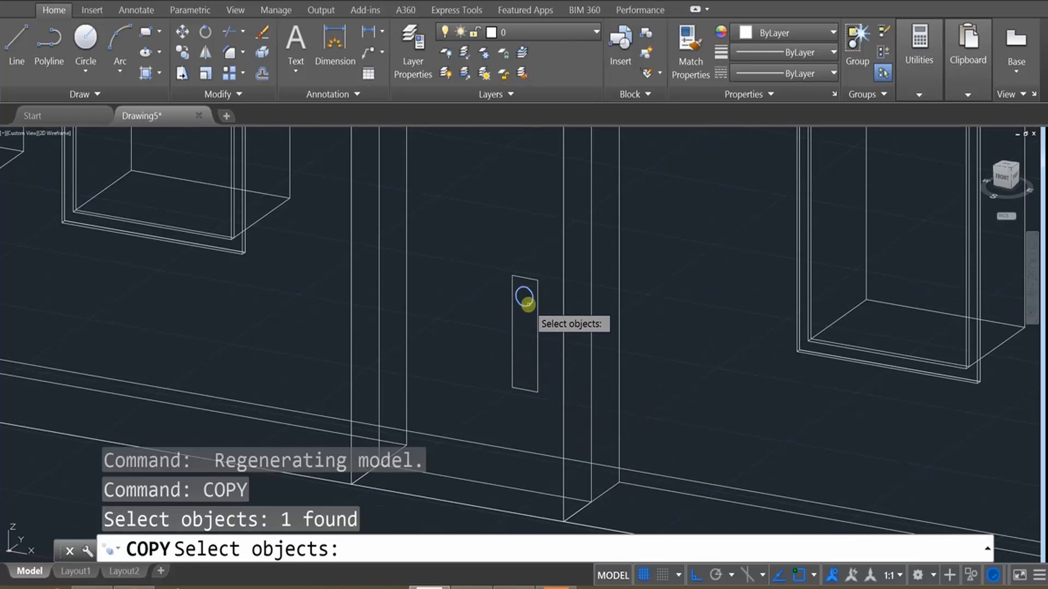
pyautogui.press('enter')
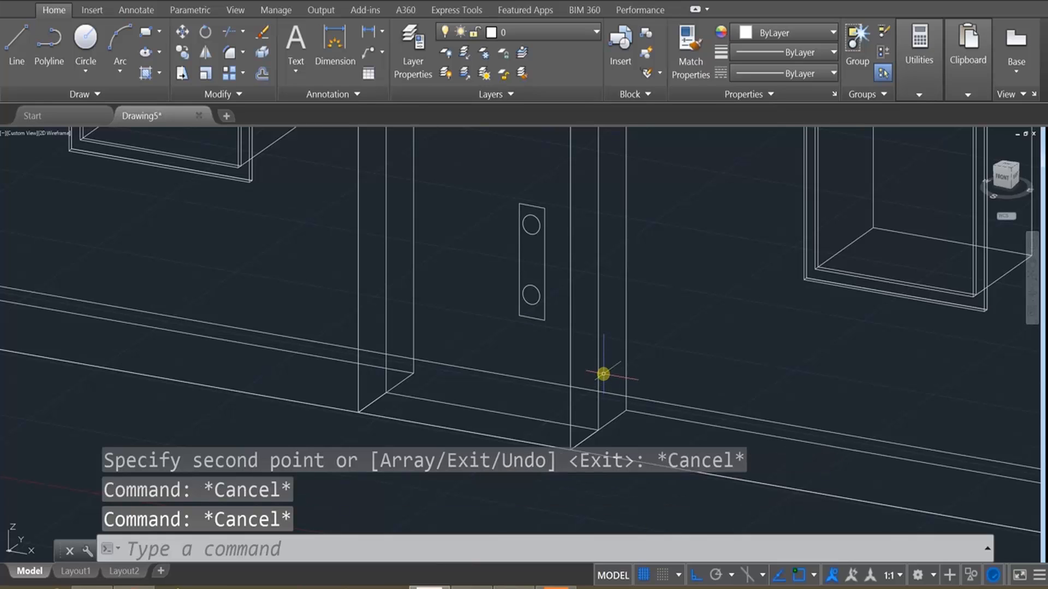
# Extrude the plate rectangle and both circles into a solid block with two cylindrical handlebars
pyautogui.write('extrusion or [Direction Path Taper angle Expression')
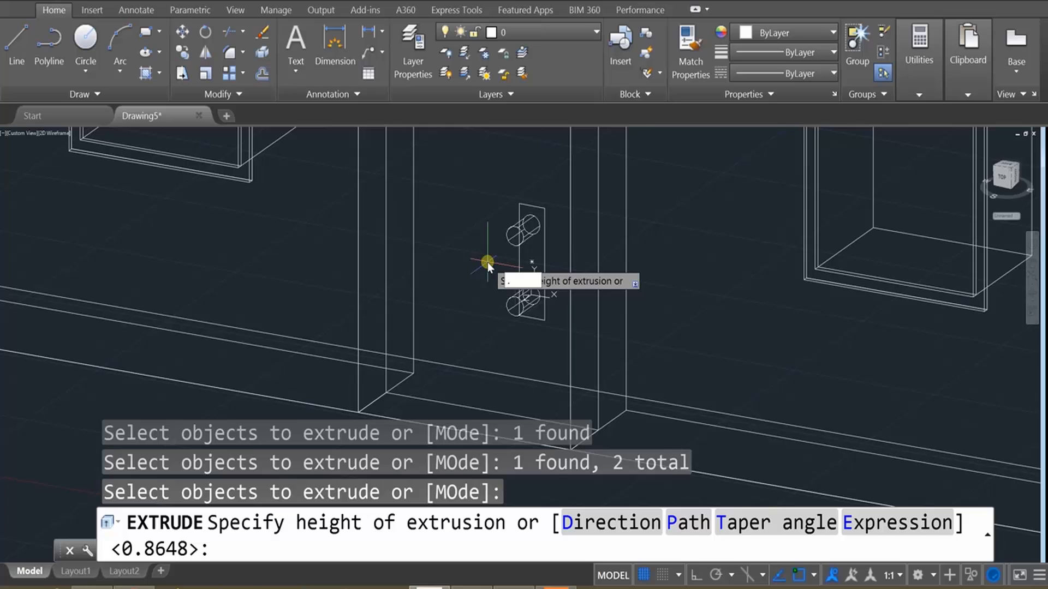
pyautogui.write('3')
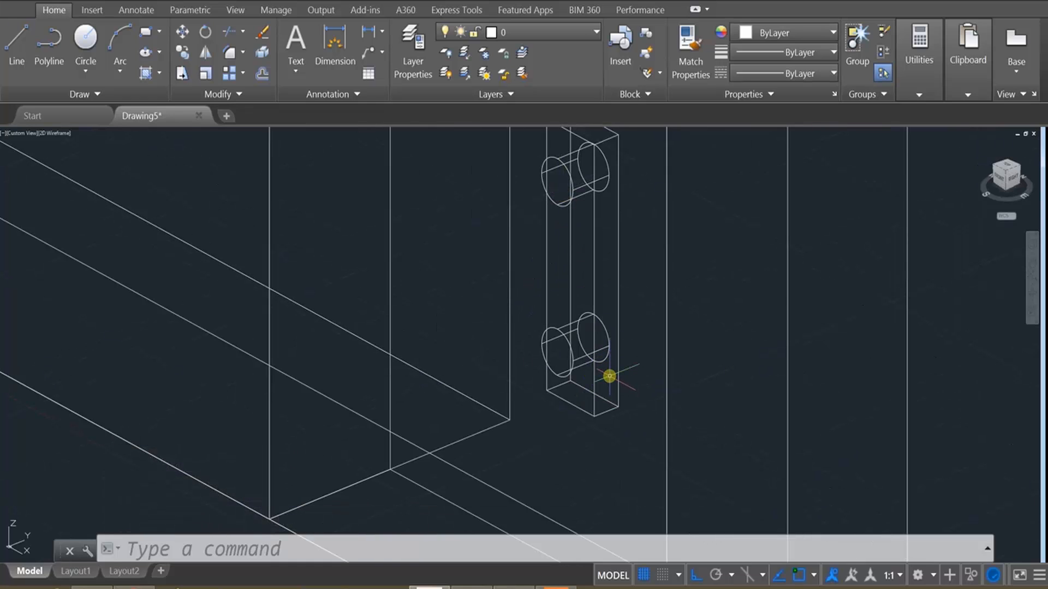
pyautogui.scroll(-3)
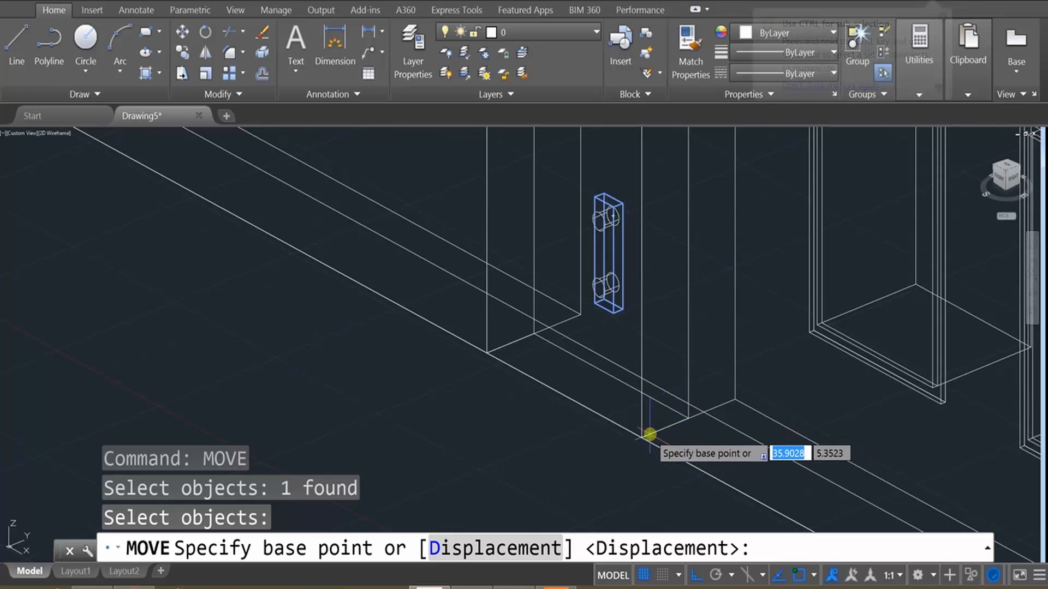
pyautogui.moveTo(695, 418)
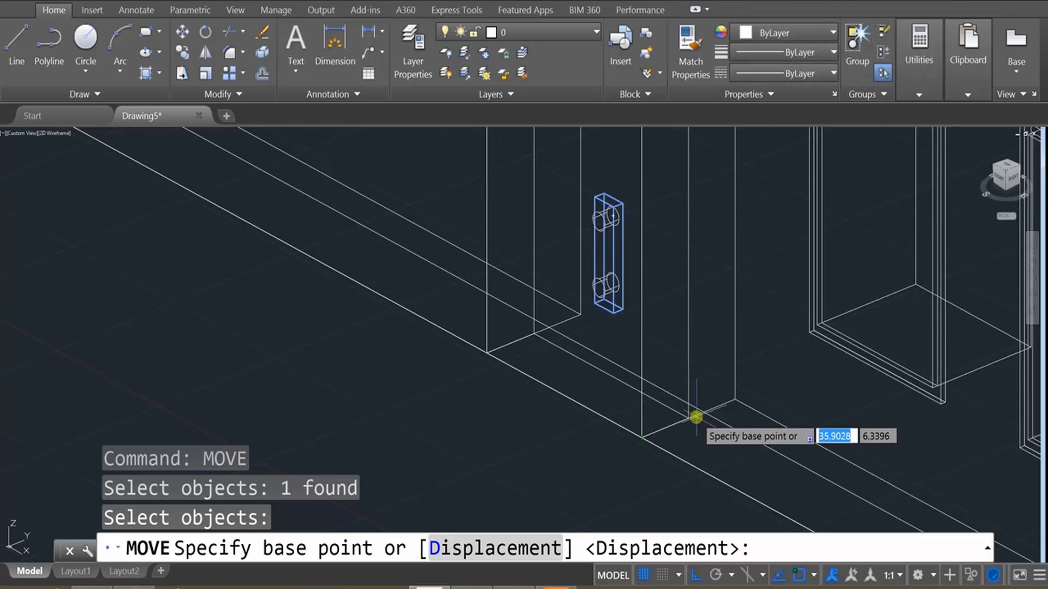
pyautogui.moveTo(639, 438)
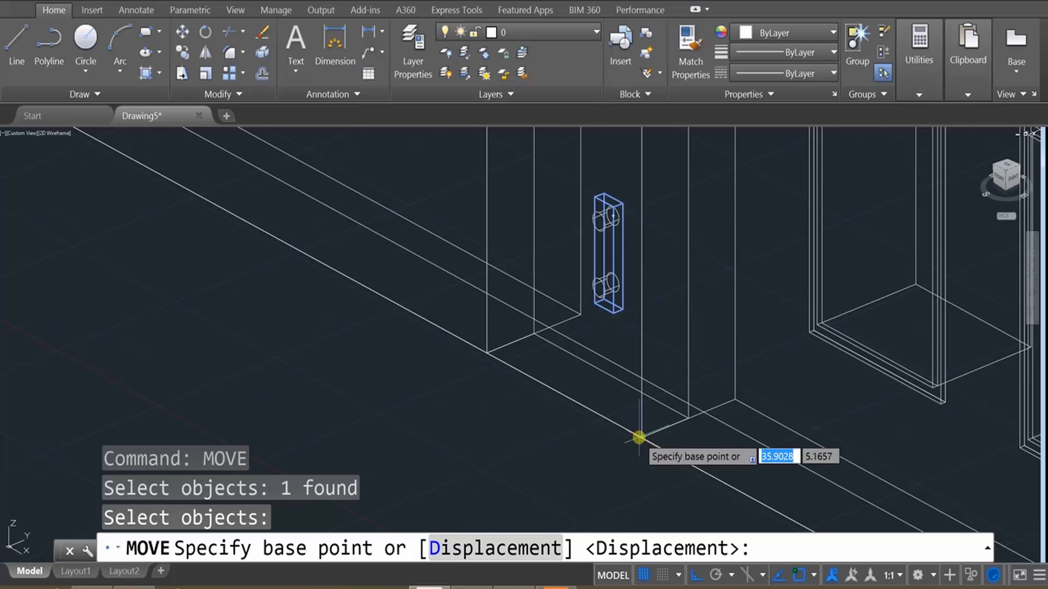
# Move the handle plate from the door-corner base point to its new spot against the door, then restart MOVE
pyautogui.click(638, 438)
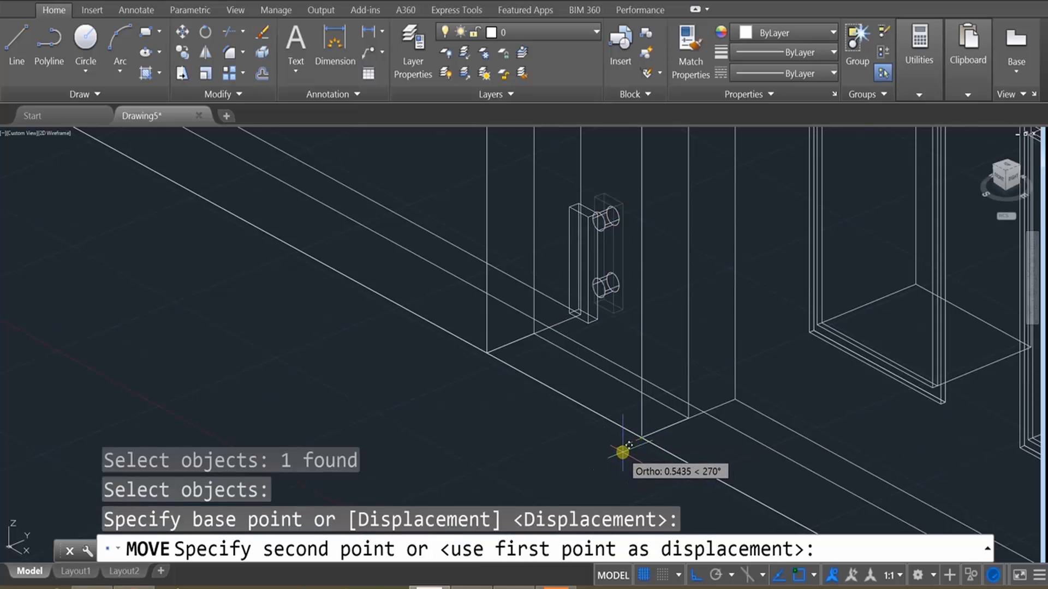
pyautogui.click(626, 447)
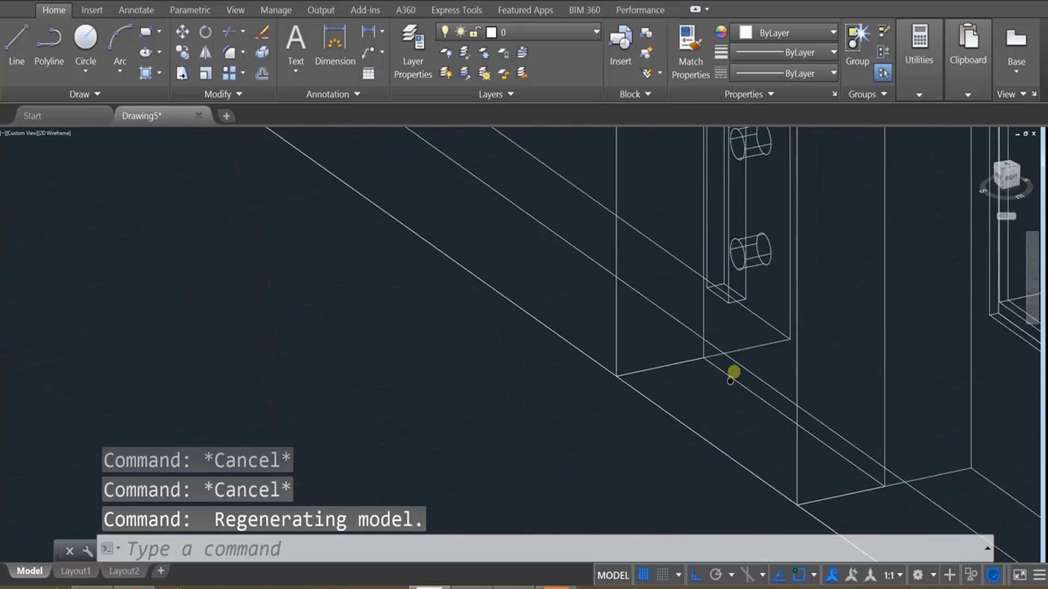
pyautogui.write('mo')
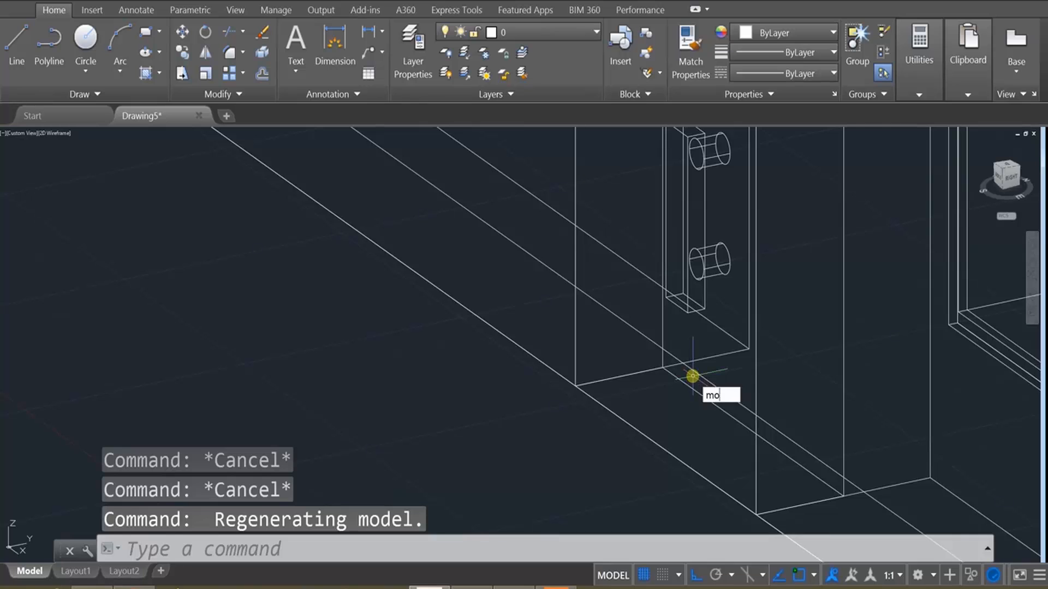
pyautogui.press('enter')
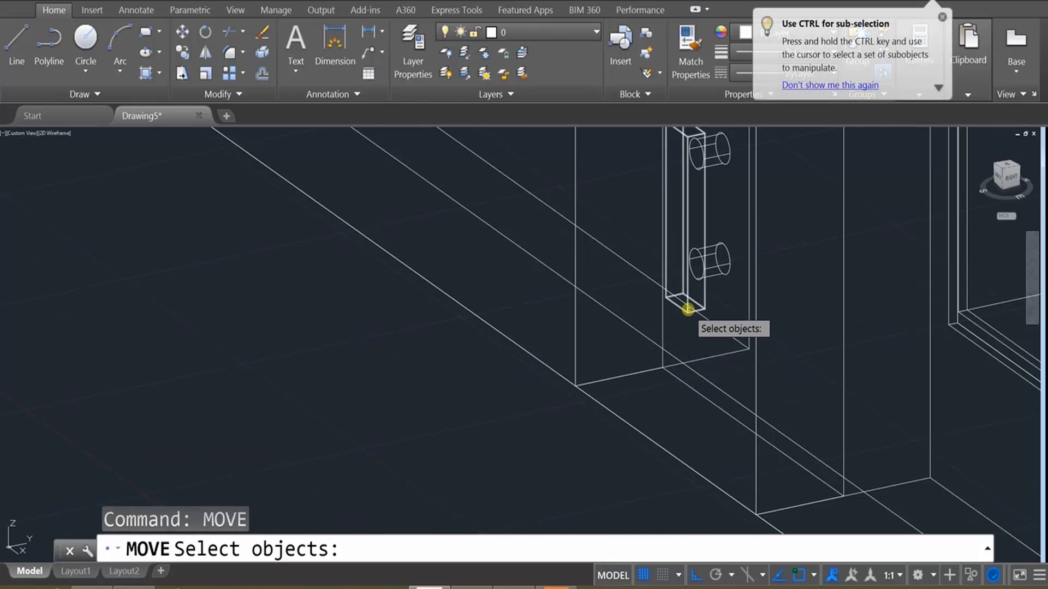